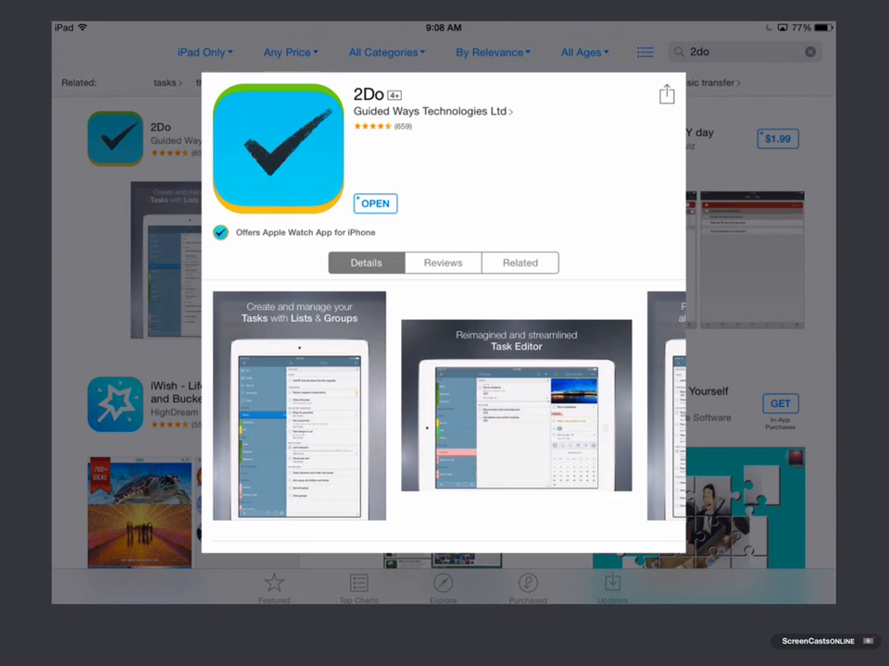
Launch 2Do from its App Store page to reach the empty All list.
{"action": "scroll", "scroll_direction": "down", "scroll_amount": 3}
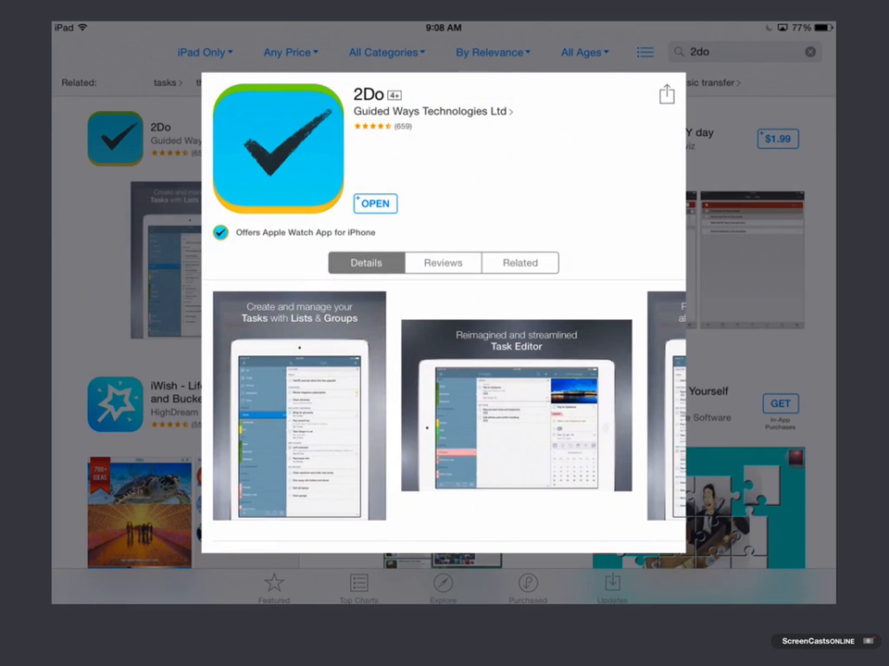
{"action": "left_click", "coordinate": [374, 204]}
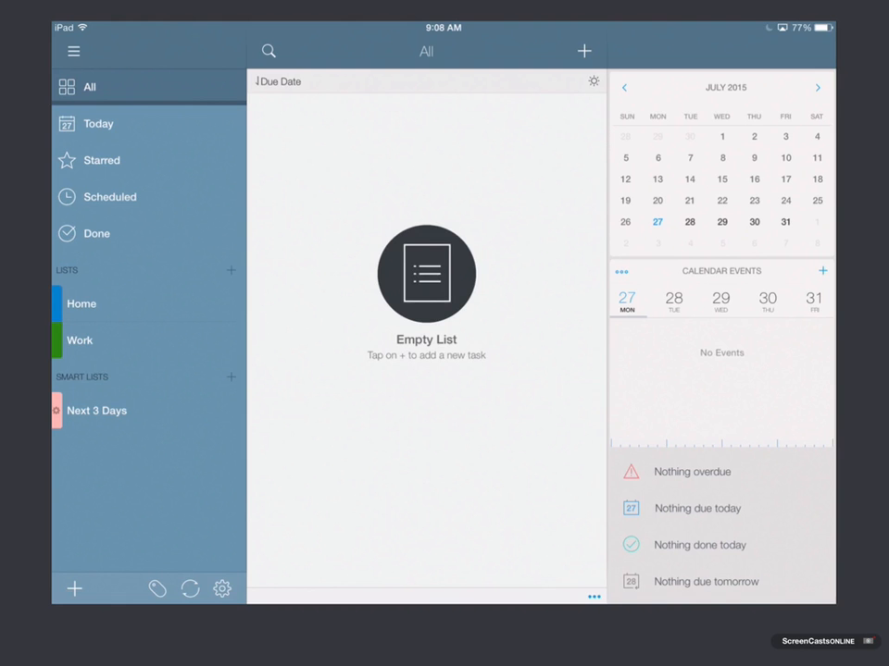
Visit the Starred, Scheduled, Done and Work lists, finishing on Next 3 Days.
{"action": "left_click", "coordinate": [101, 160]}
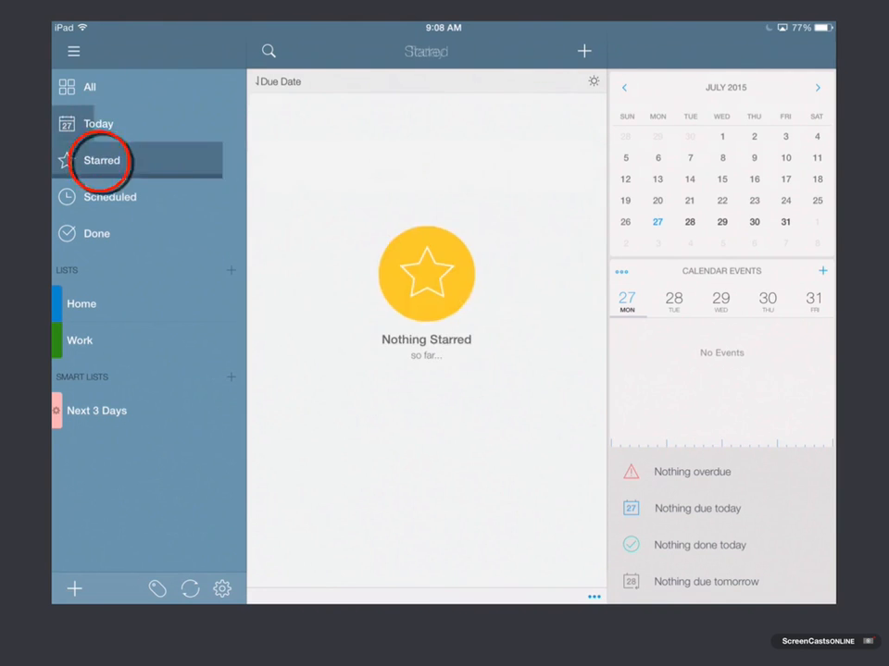
{"action": "left_click", "coordinate": [109, 196]}
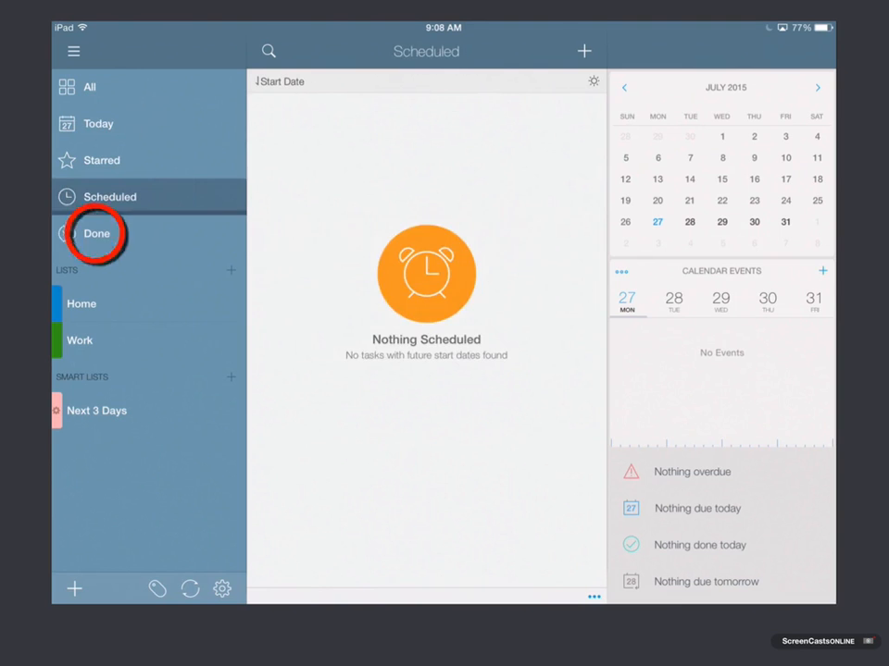
{"action": "left_click", "coordinate": [96, 233]}
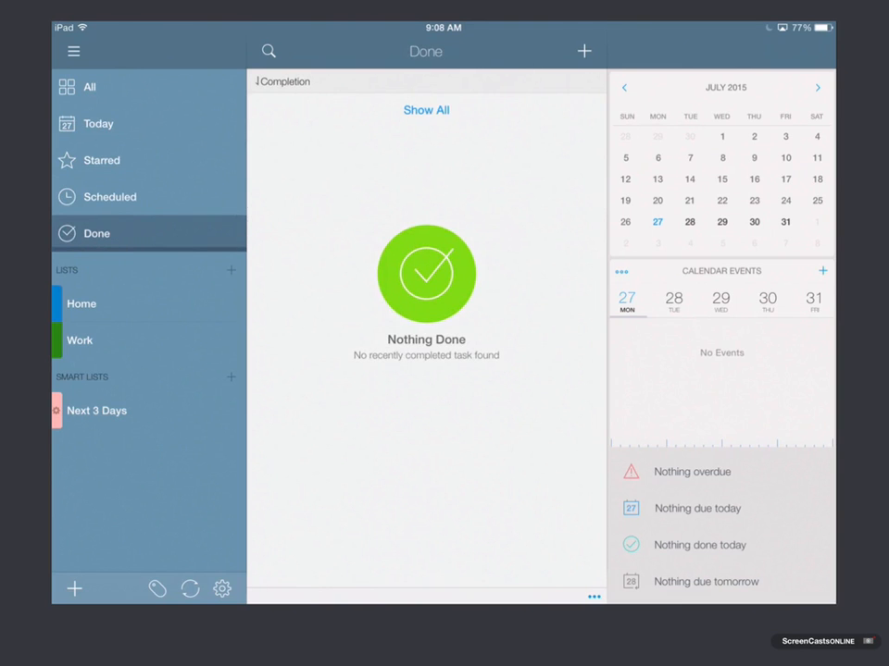
{"action": "left_click", "coordinate": [81, 304]}
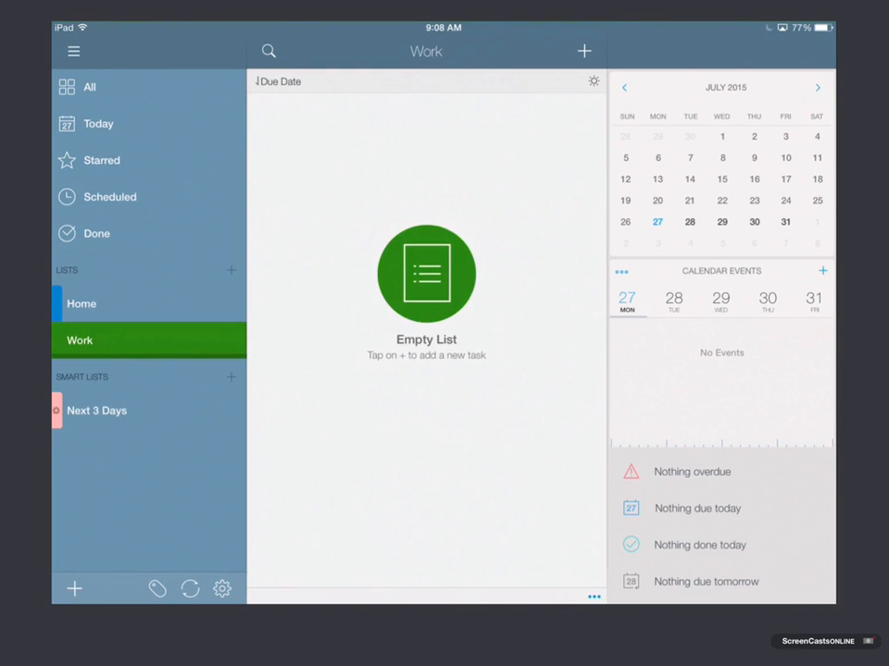
{"action": "left_click", "coordinate": [96, 410]}
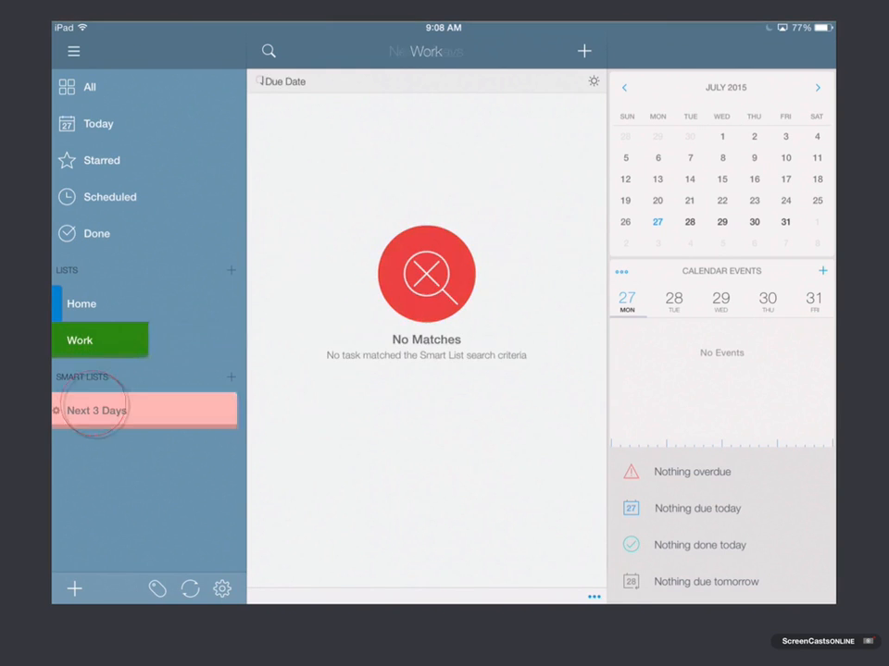
{"action": "left_click", "coordinate": [96, 410]}
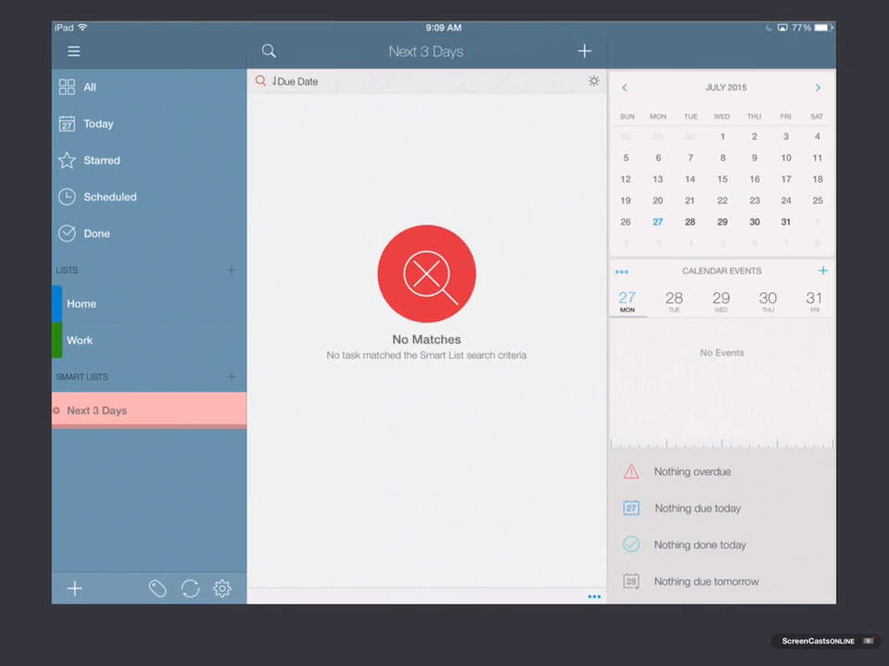
Return to the empty All tasks list from the sidebar.
{"action": "left_click", "coordinate": [90, 86]}
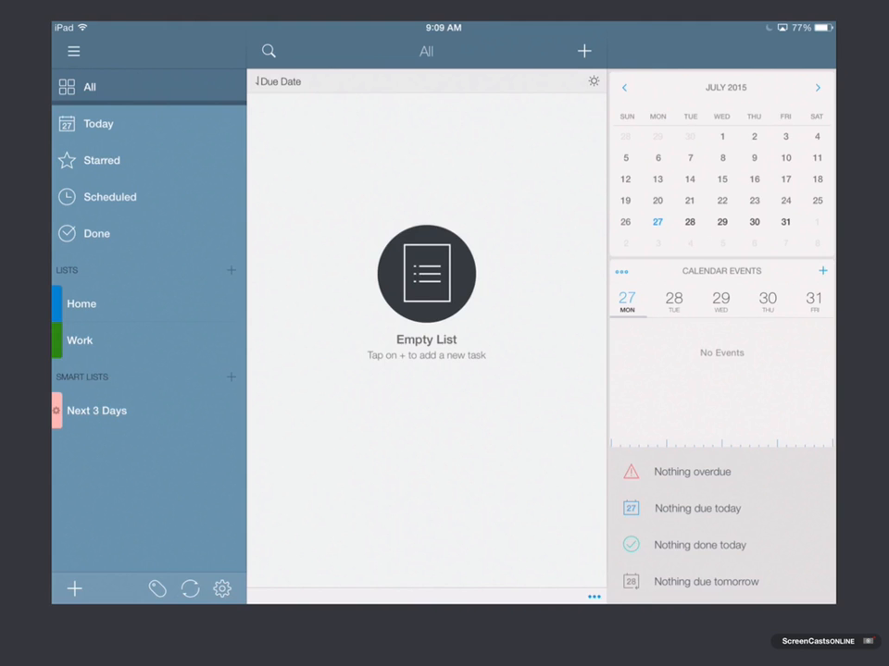
View the Tags panel, switch to Nearby locations, and dismiss the Location Services alert.
{"action": "left_click", "coordinate": [527, 333]}
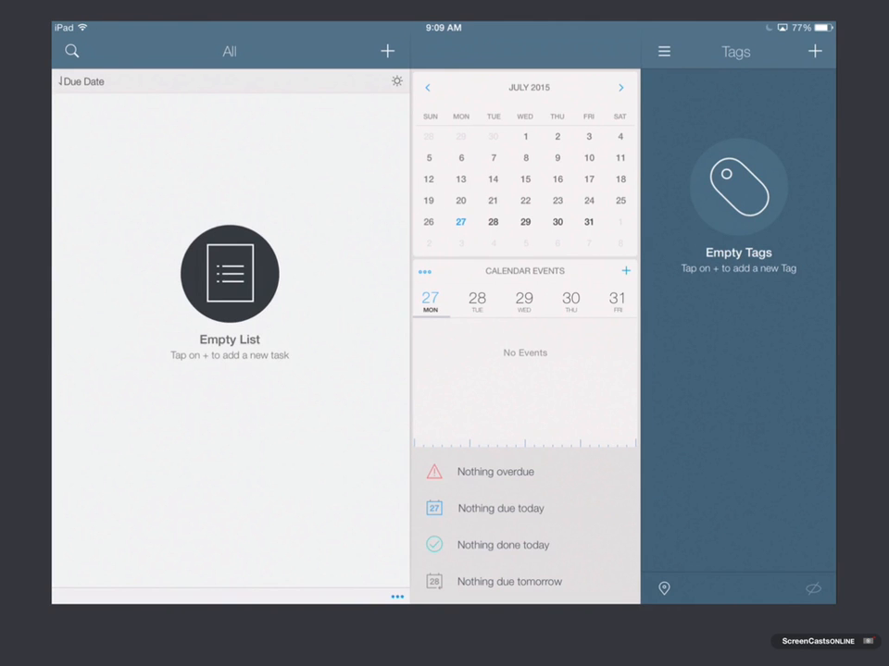
{"action": "left_click", "coordinate": [664, 589]}
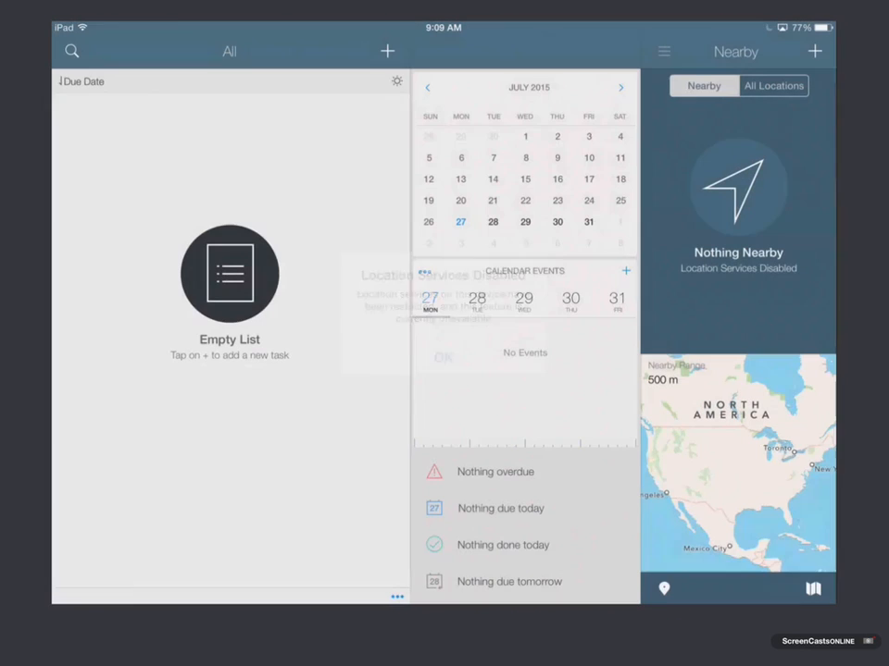
{"action": "left_click", "coordinate": [443, 357]}
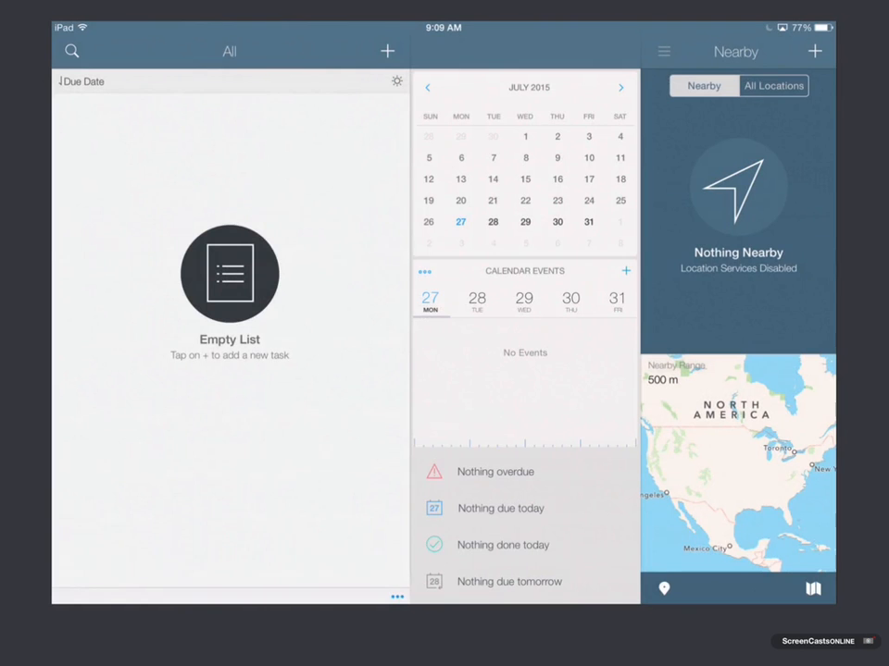